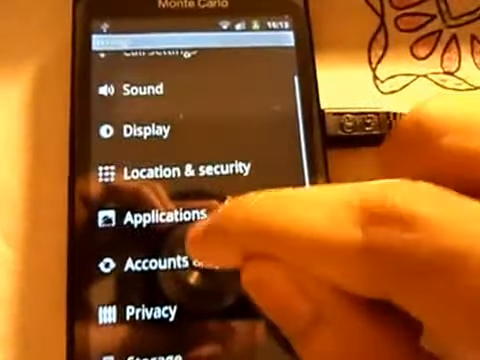
Step: Go to the Applications settings page on the phone
left_click(160, 218)
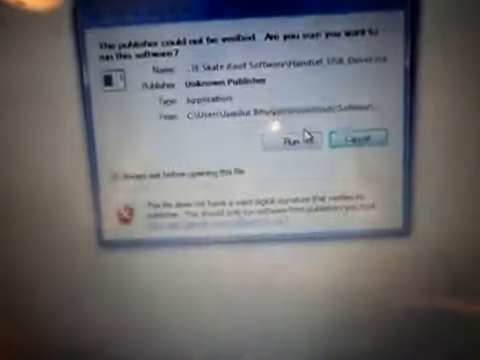
Step: Allow the unverified Handset USB Driver installer to run through the security warning and UAC
left_click(292, 136)
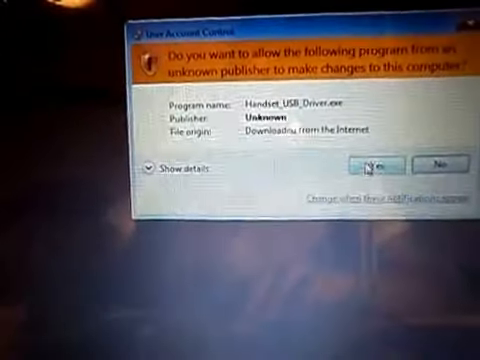
left_click(378, 164)
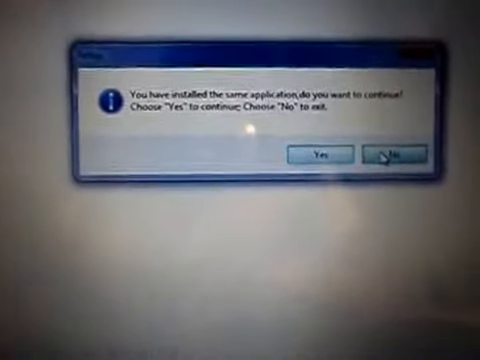